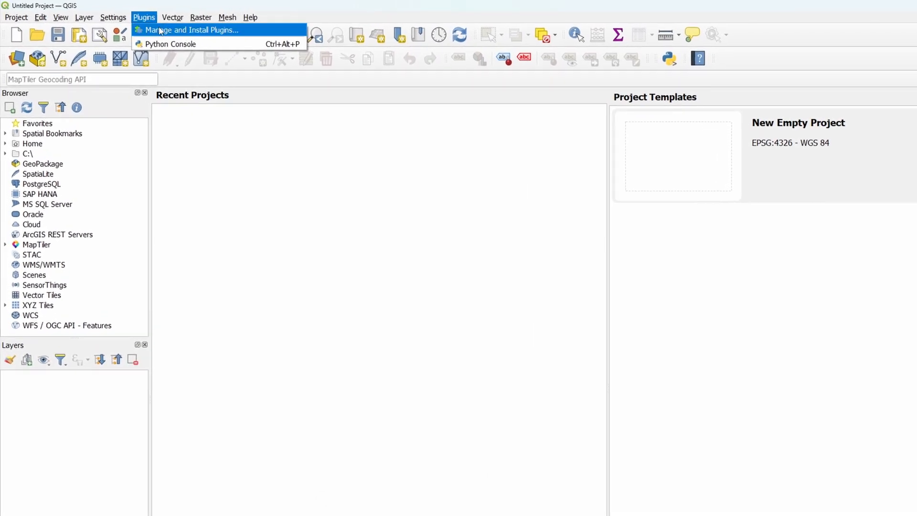
Install the QuickMapServices plugin from the plugin manager after searching 'quickma'.
{"action": "left_click", "coordinate": [193, 30]}
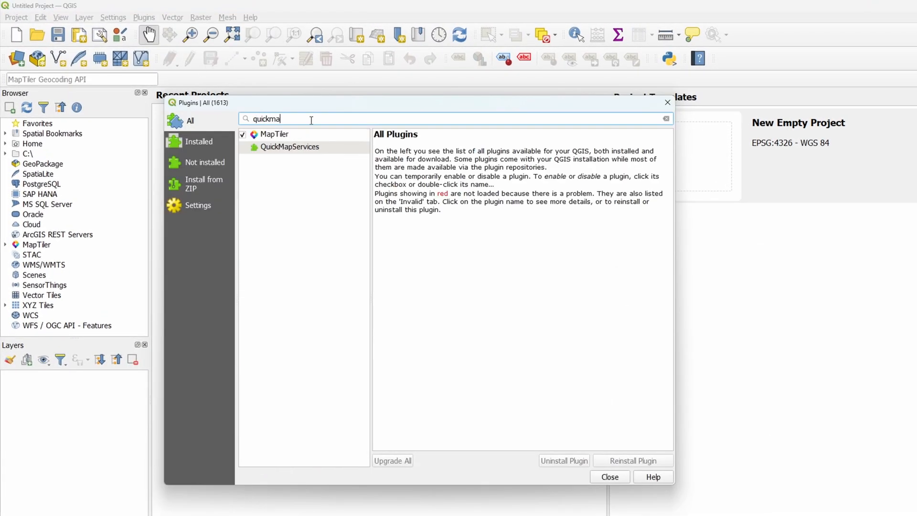
{"action": "left_click", "coordinate": [289, 147]}
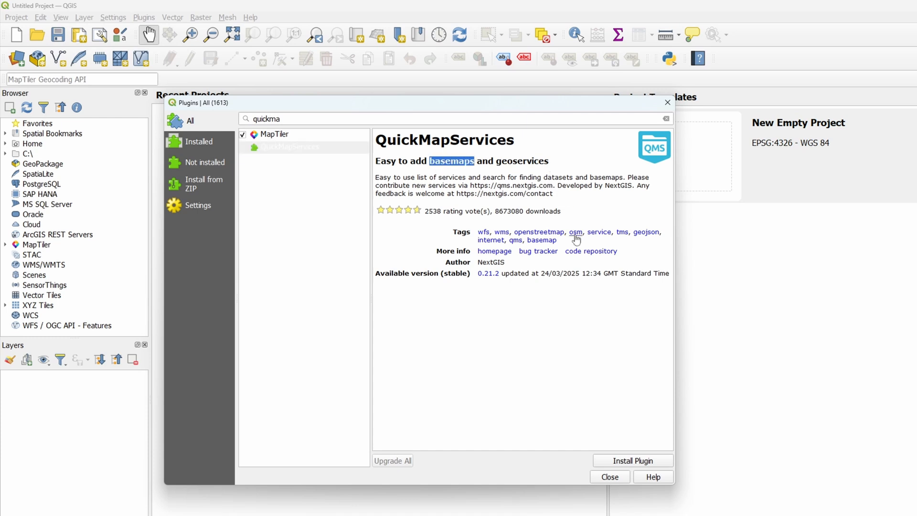
{"action": "left_click", "coordinate": [633, 461]}
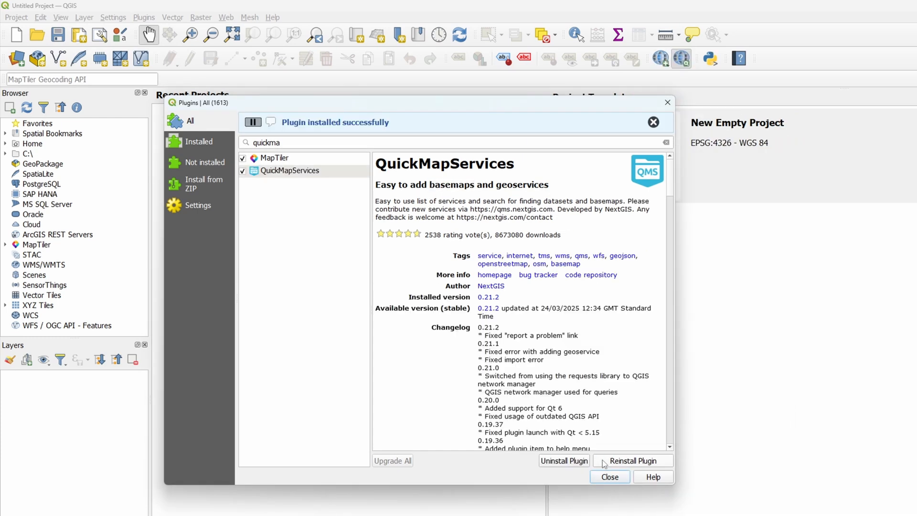
{"action": "left_click", "coordinate": [609, 477]}
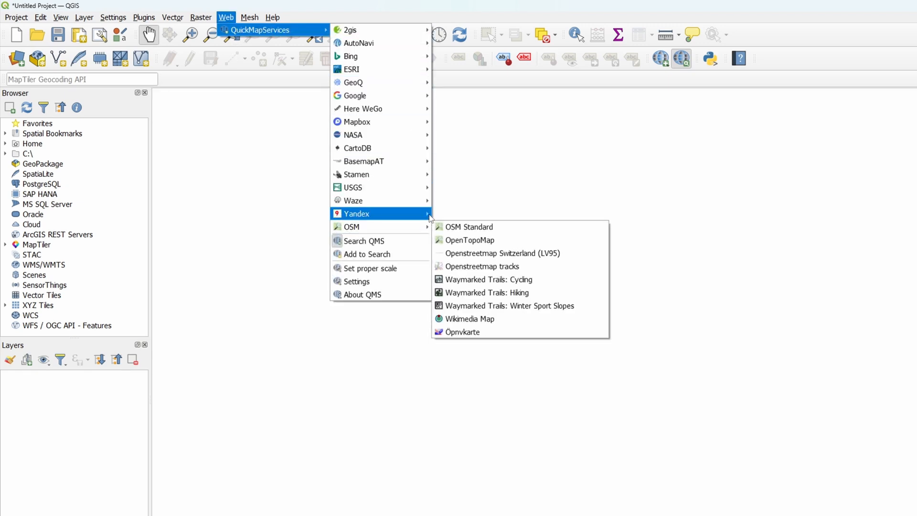
{"action": "mouse_move", "coordinate": [355, 281]}
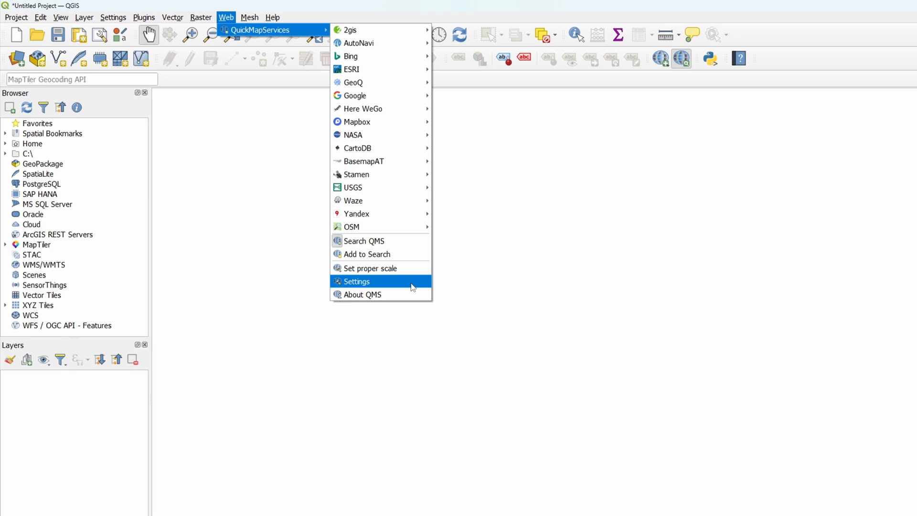
Review QuickMapServices settings and the More services options for extra basemap providers.
{"action": "left_click", "coordinate": [356, 281]}
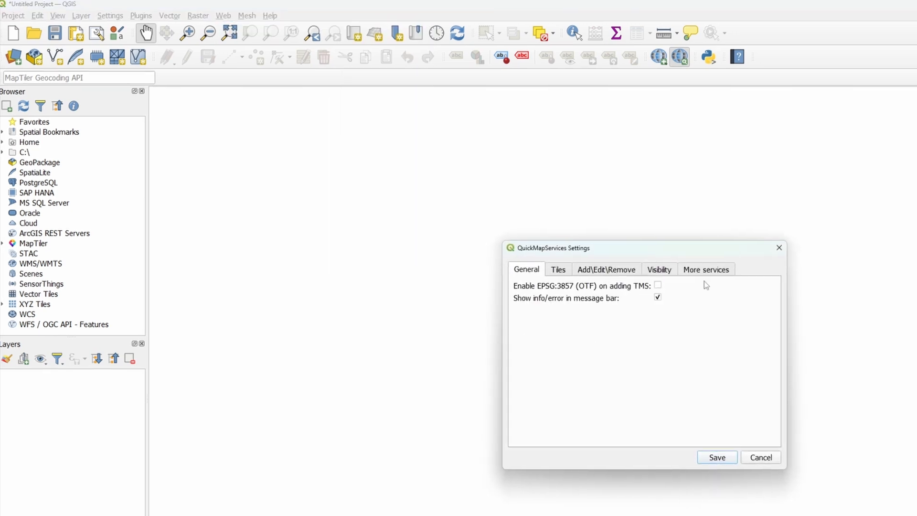
{"action": "left_click", "coordinate": [706, 269]}
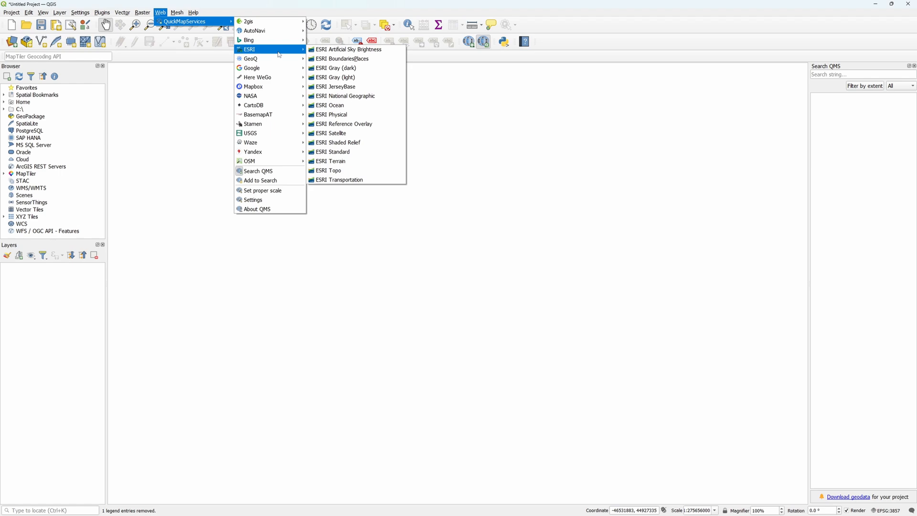
{"action": "mouse_move", "coordinate": [333, 132]}
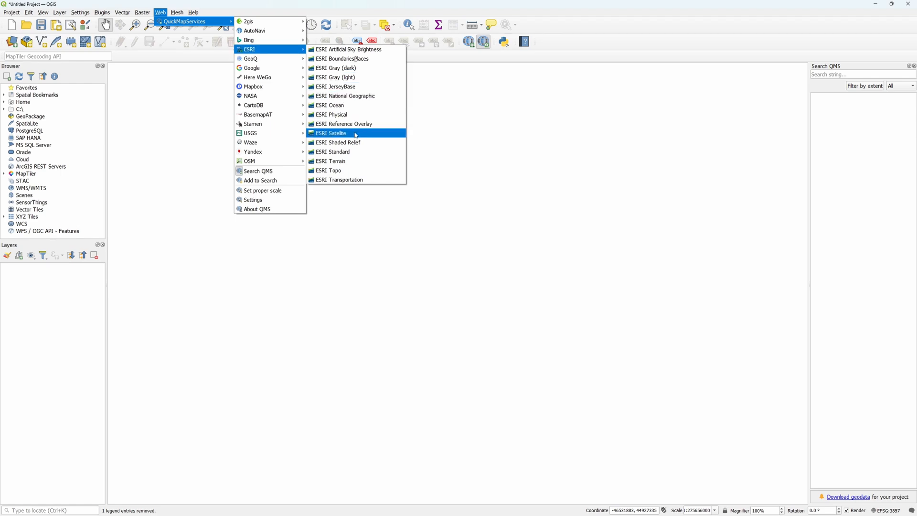
Add the ESRI Satellite basemap so satellite imagery of Europe fills the canvas.
{"action": "left_click", "coordinate": [332, 133]}
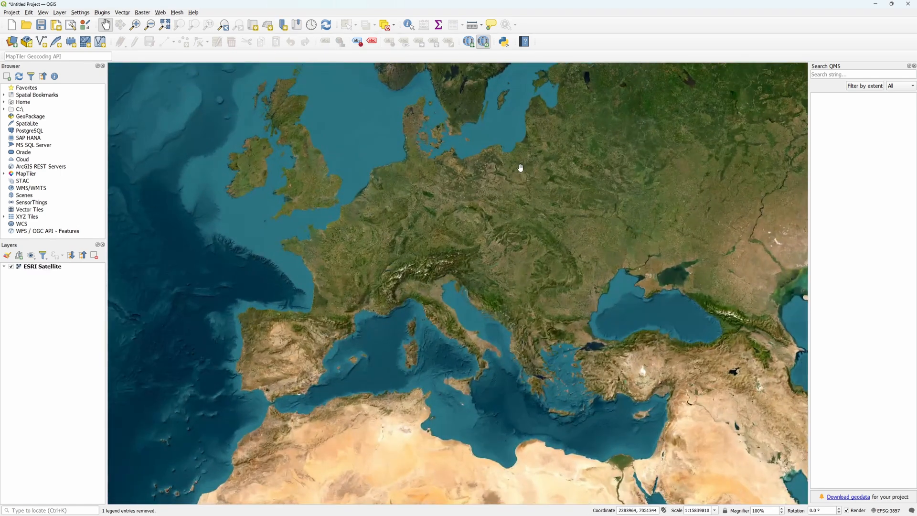
{"action": "scroll", "scroll_direction": "up", "scroll_amount": 3}
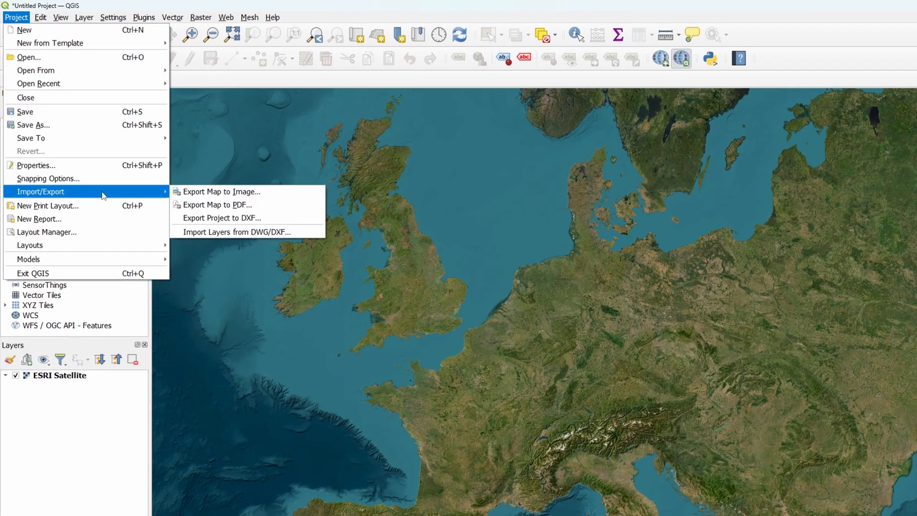
Export the Europe satellite map as a PNG image at the default 96 dpi.
{"action": "left_click", "coordinate": [222, 191]}
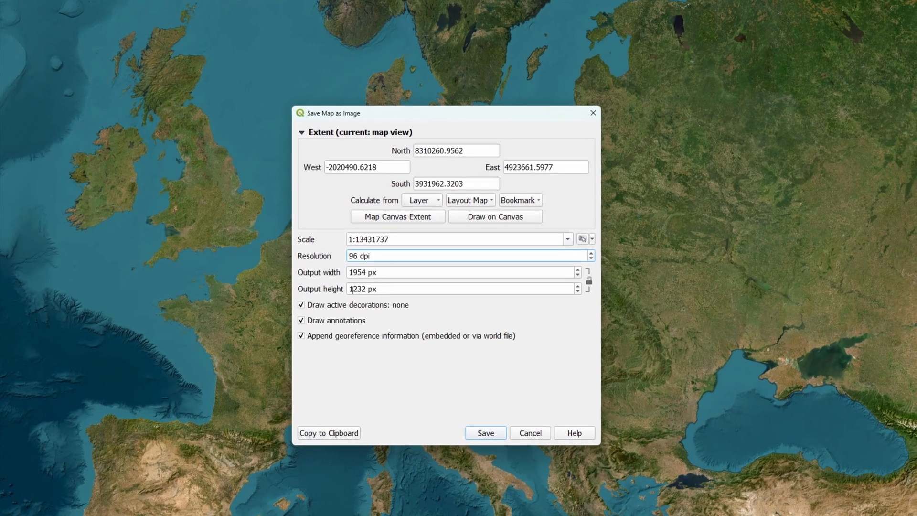
{"action": "mouse_move", "coordinate": [444, 390]}
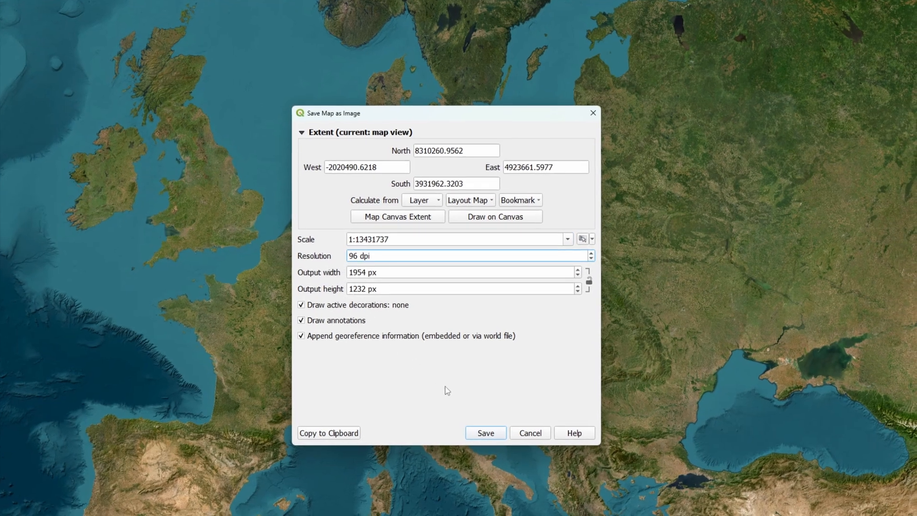
{"action": "left_click", "coordinate": [485, 433]}
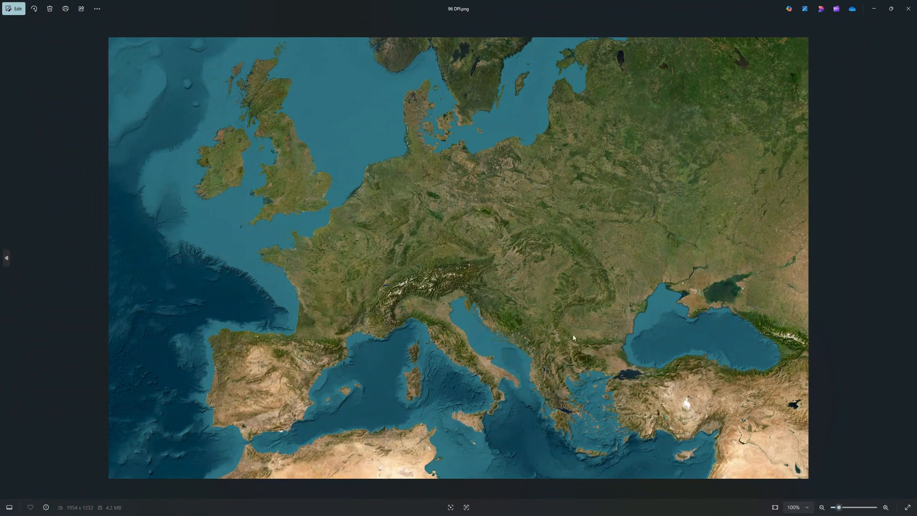
Re-export the map as a 500 dpi PNG of 10177 × 6417 pixels.
{"action": "scroll", "scroll_direction": "up", "scroll_amount": 3}
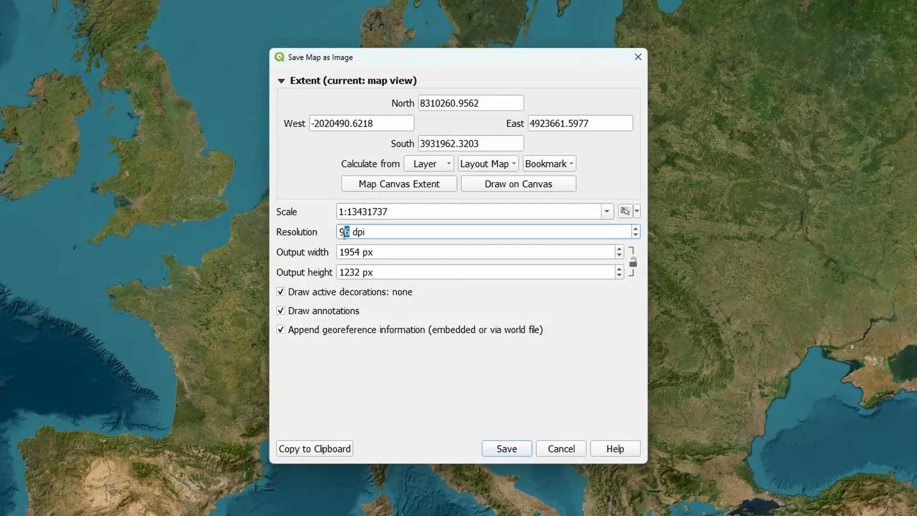
{"action": "type", "text": "5"}
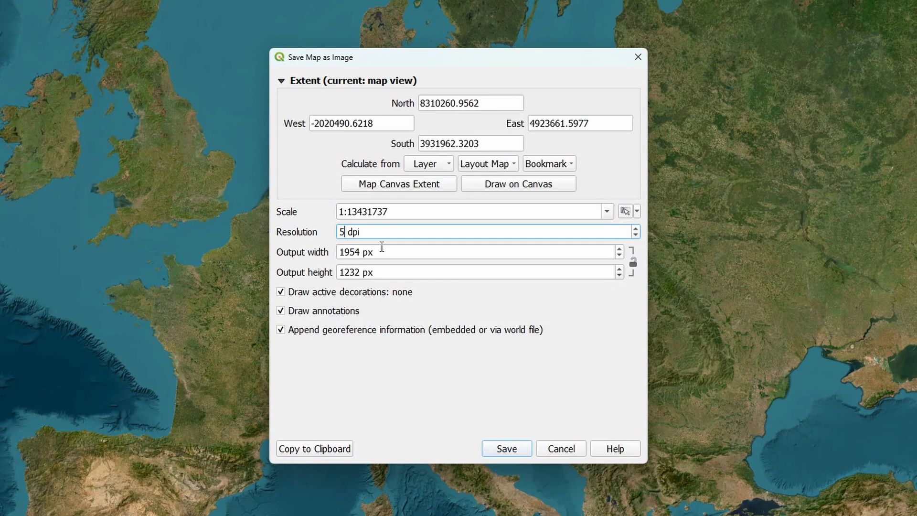
{"action": "type", "text": "00"}
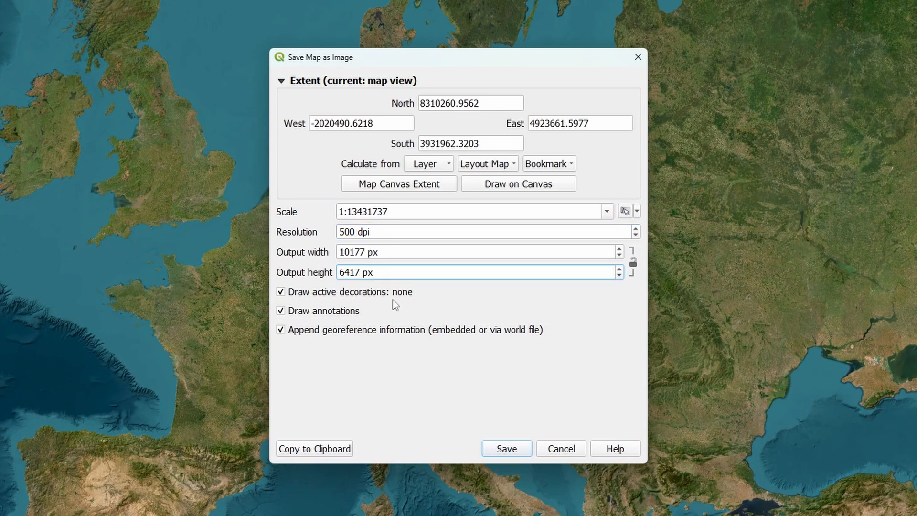
{"action": "left_click", "coordinate": [505, 449]}
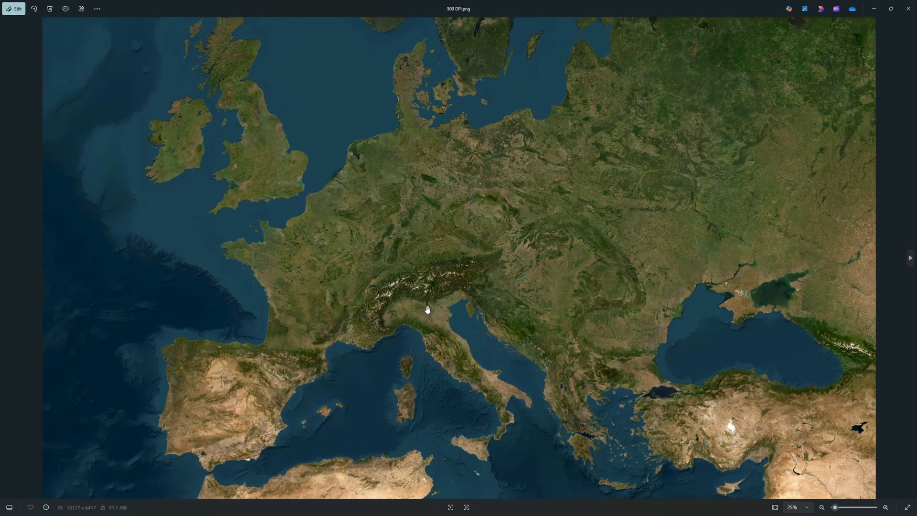